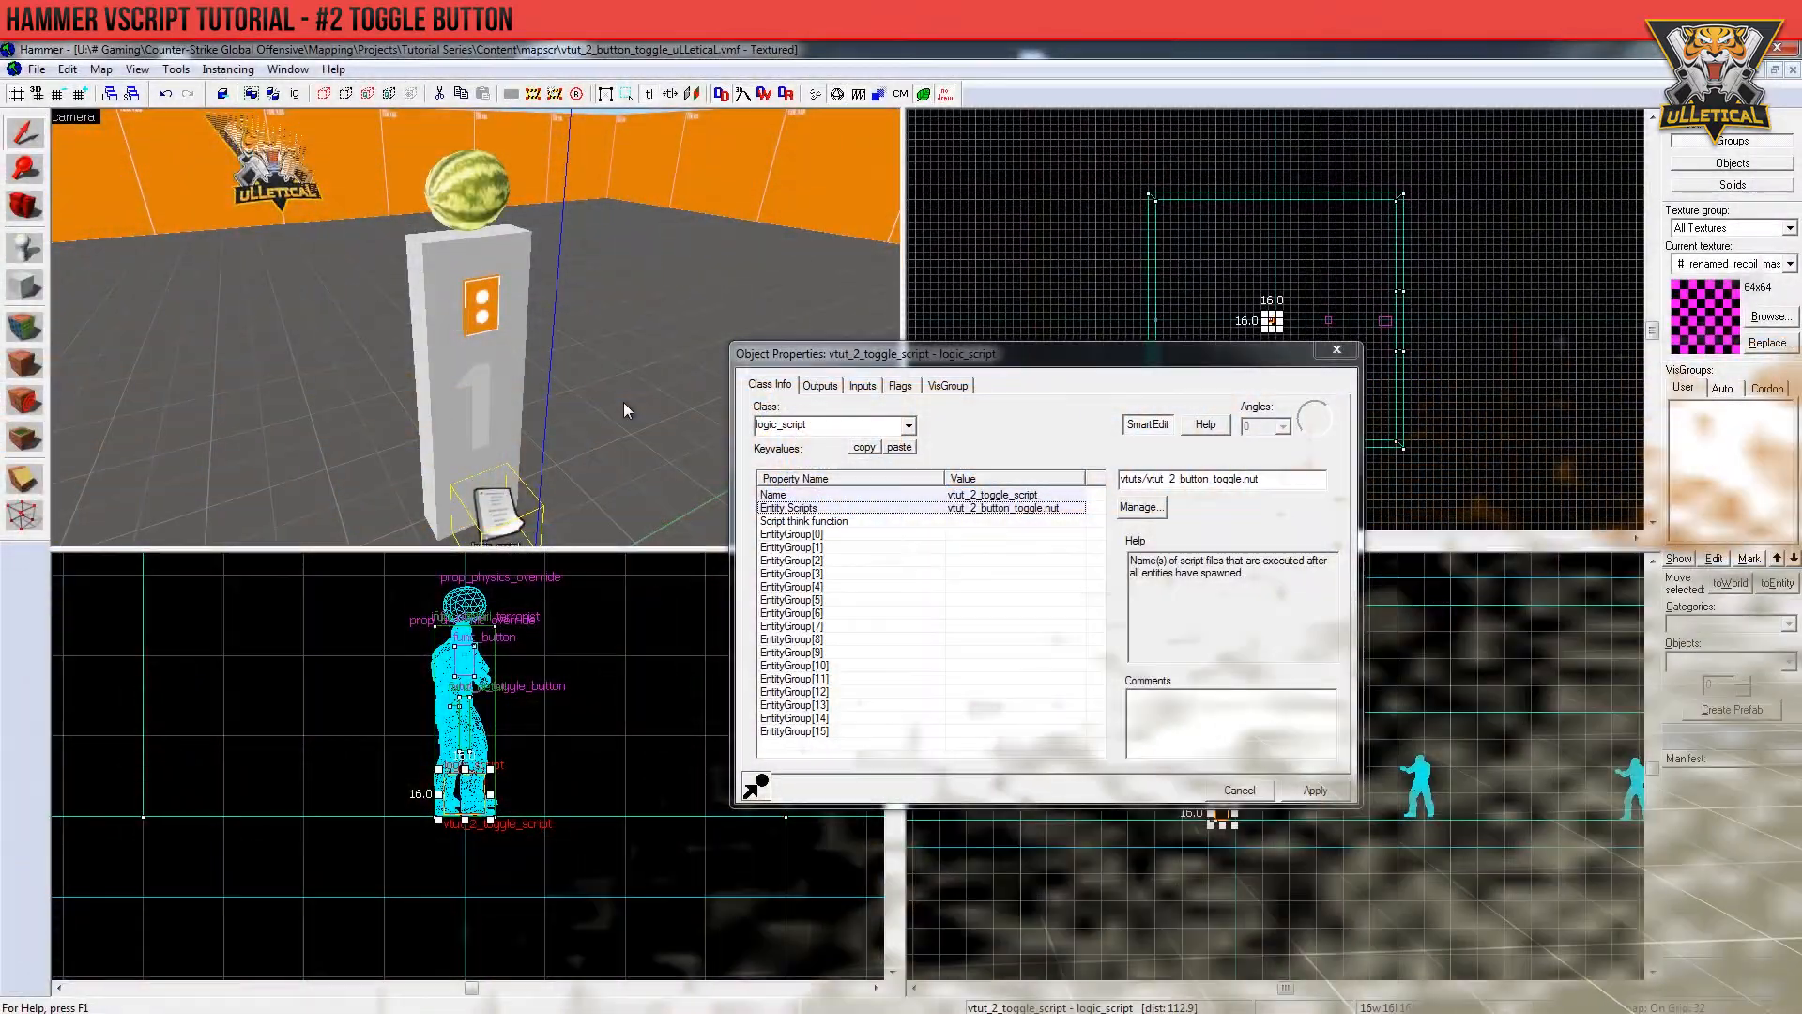
left_click(805, 493)
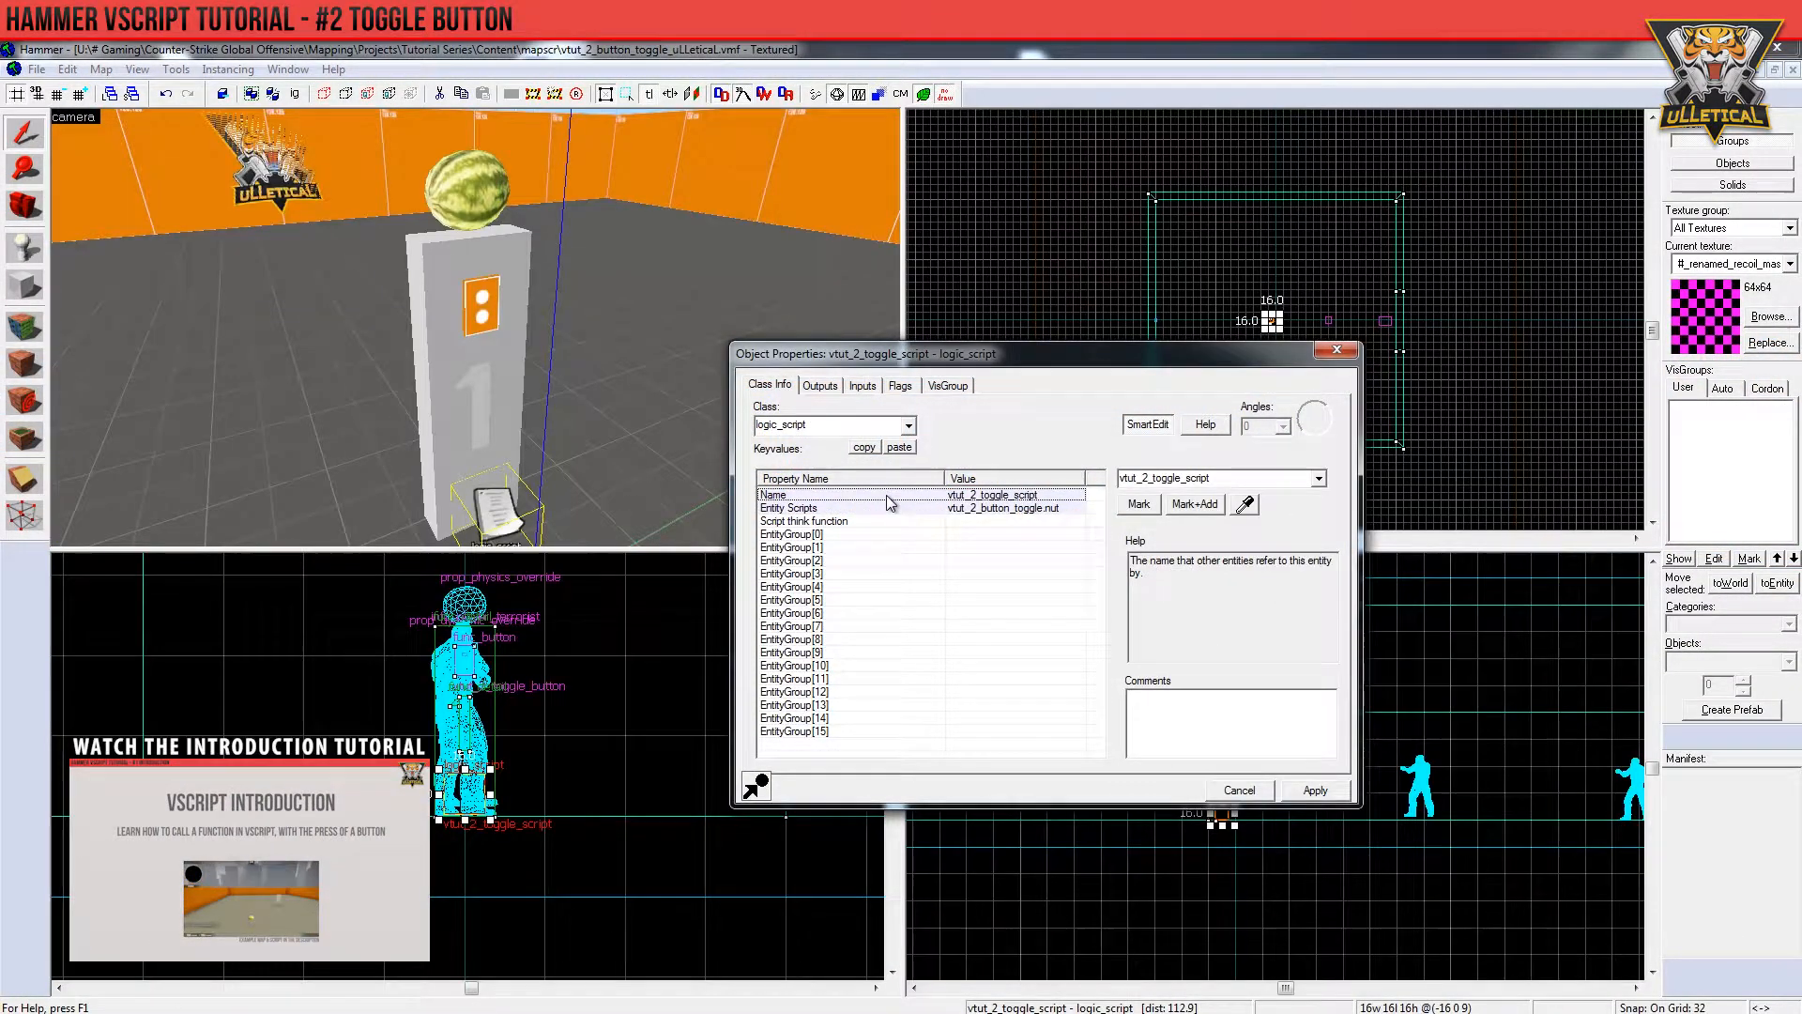